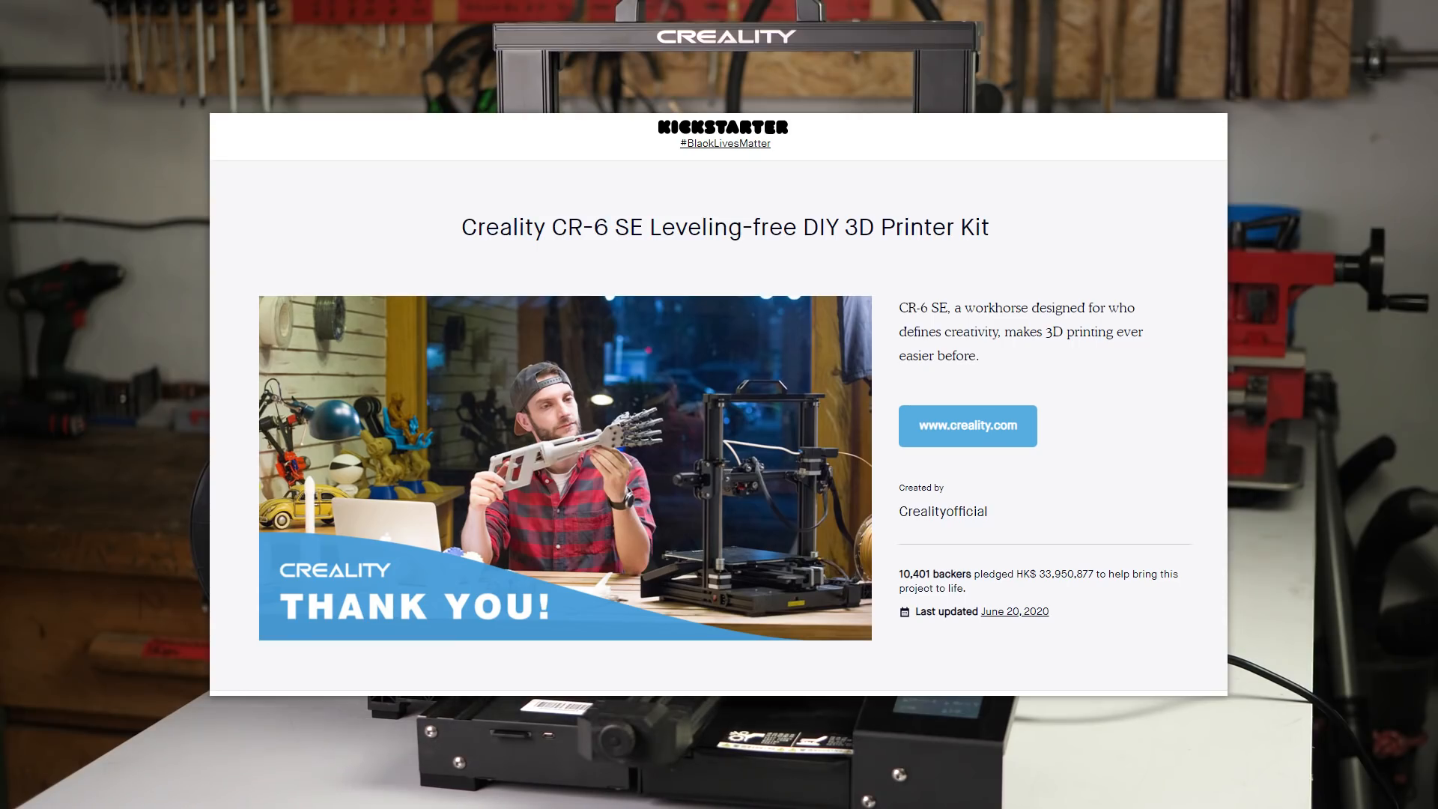
{"action": "scroll", "scroll_direction": "down", "scroll_amount": 3}
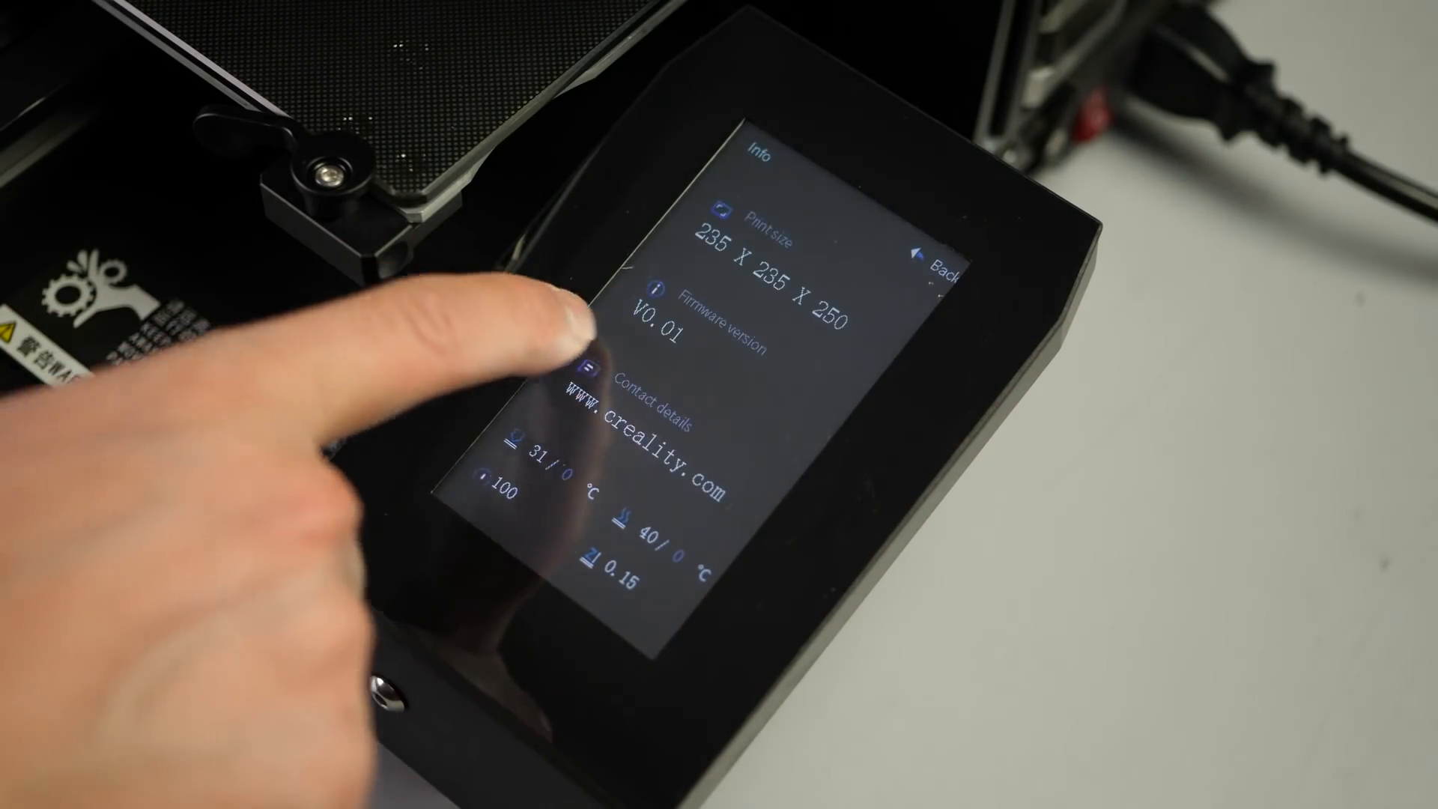
{"action": "left_click", "coordinate": [949, 266]}
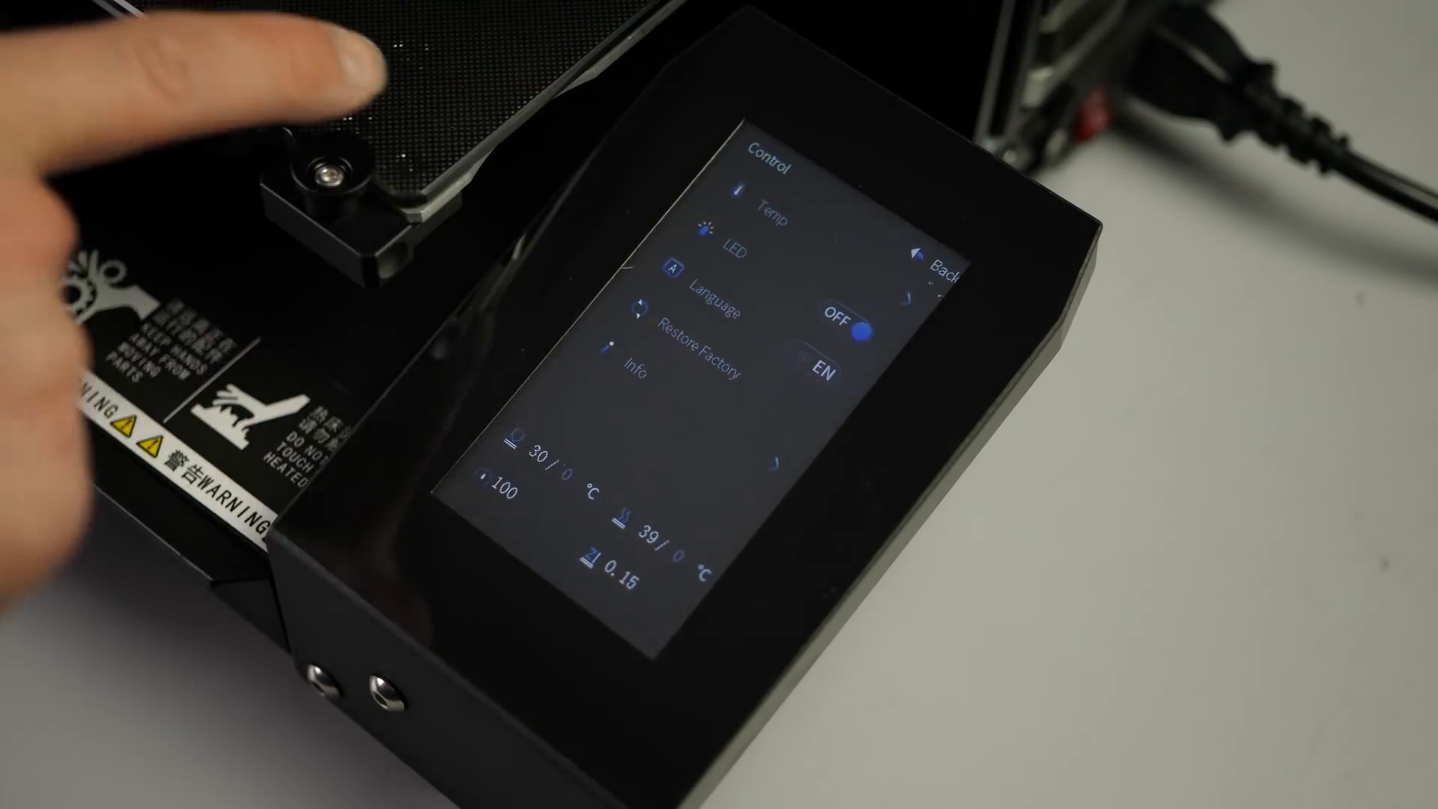